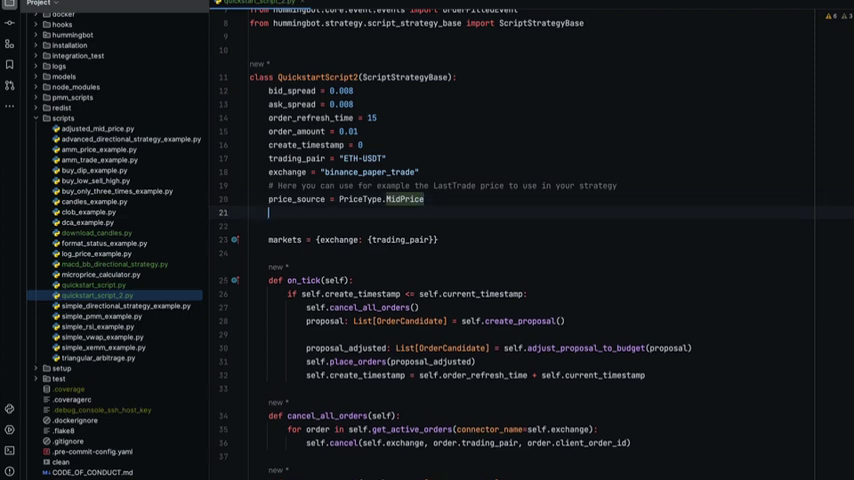
Add price_ceiling = 1700 below price_source and begin the price_floor setting.
key(enter)
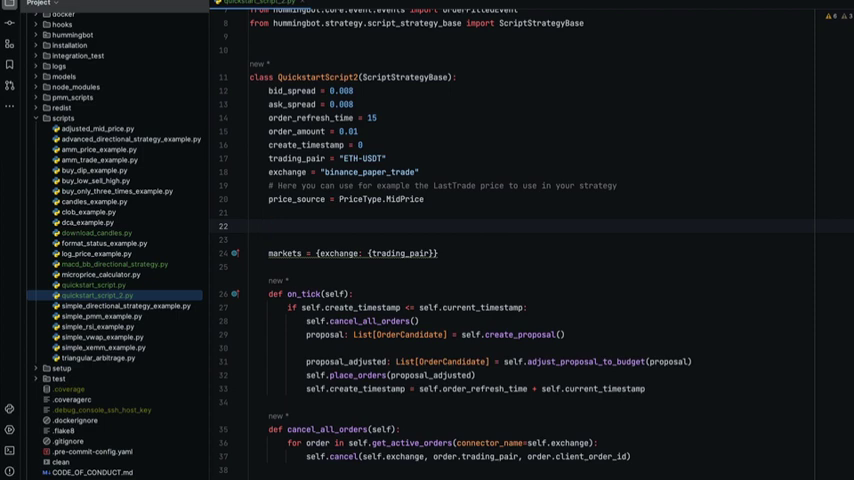
text(price_q)
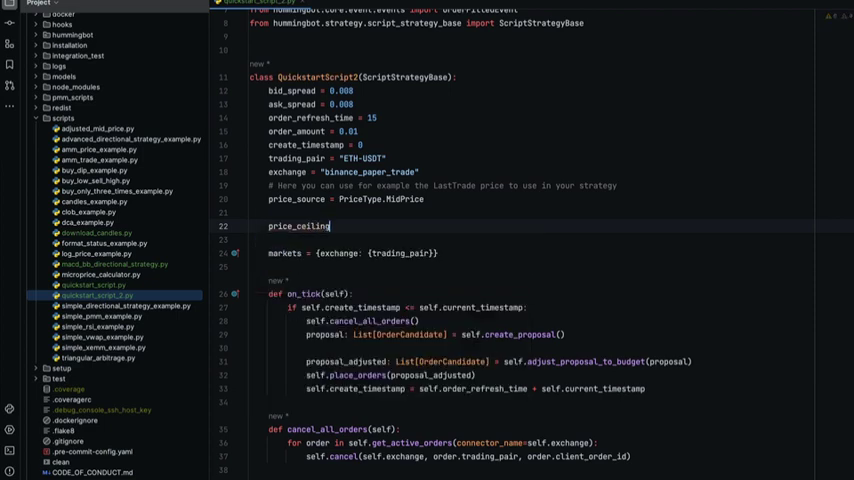
text(= 1700)
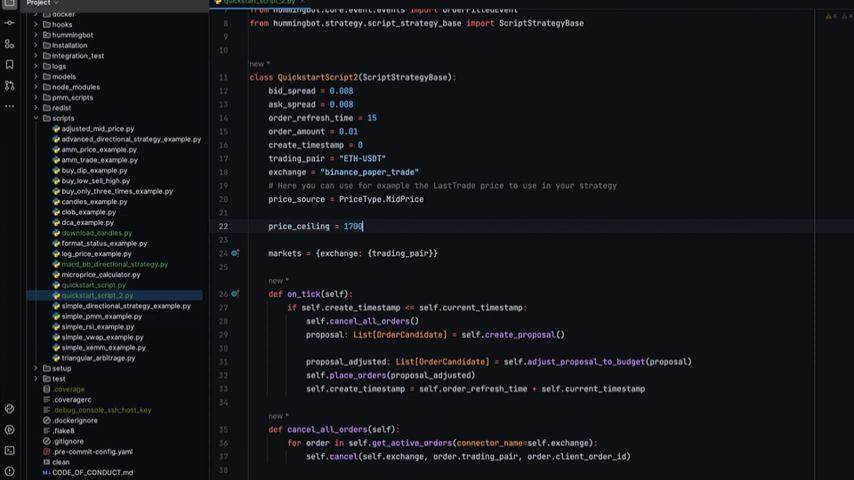
text(price_floor = 1600)
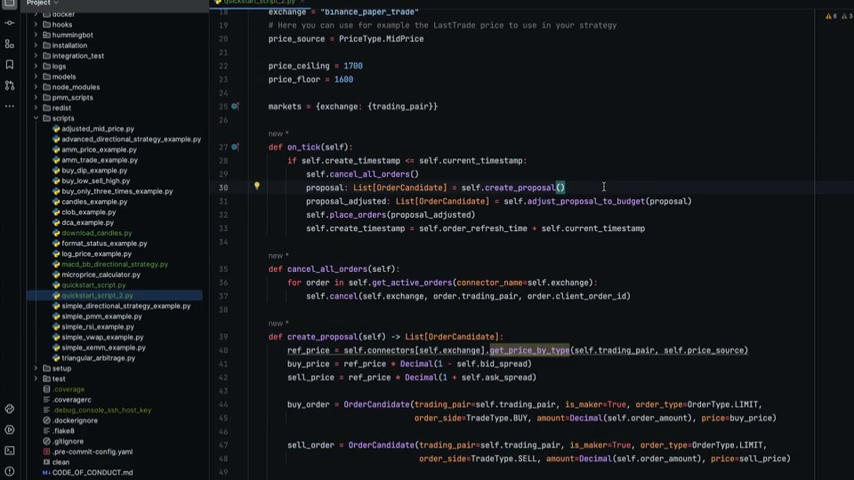
Add proposal_filtered = self.apply_price_ceiling_floor_filter(proposal) in on_tick, accepting the proposal argument.
key(enter)
text(proposal_filtered =)
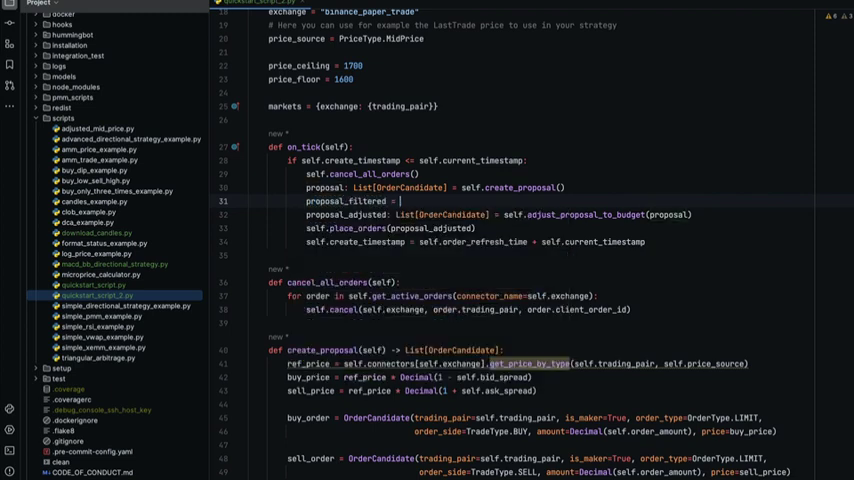
text(self.apply_p)
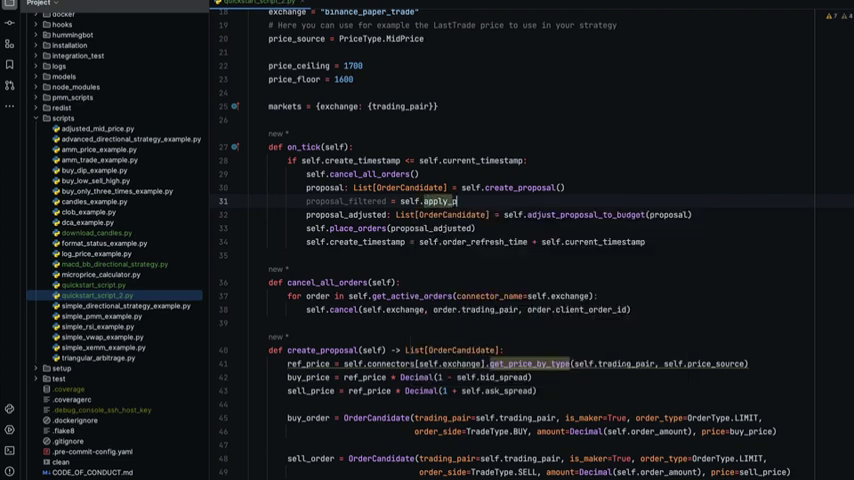
text(rice_ceiling_floor)
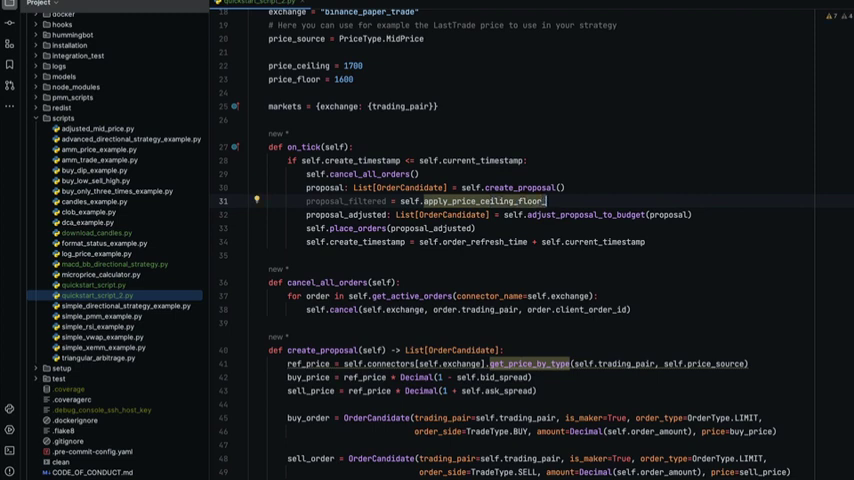
text(_filter(pro)
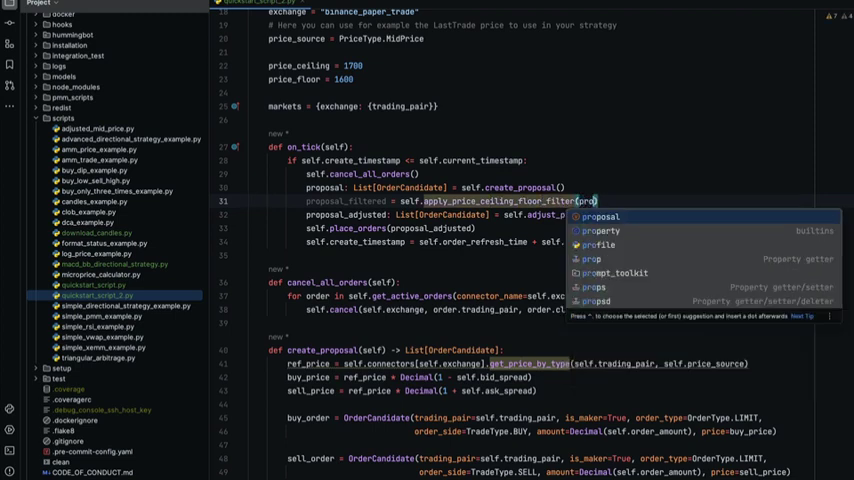
key(Tab)
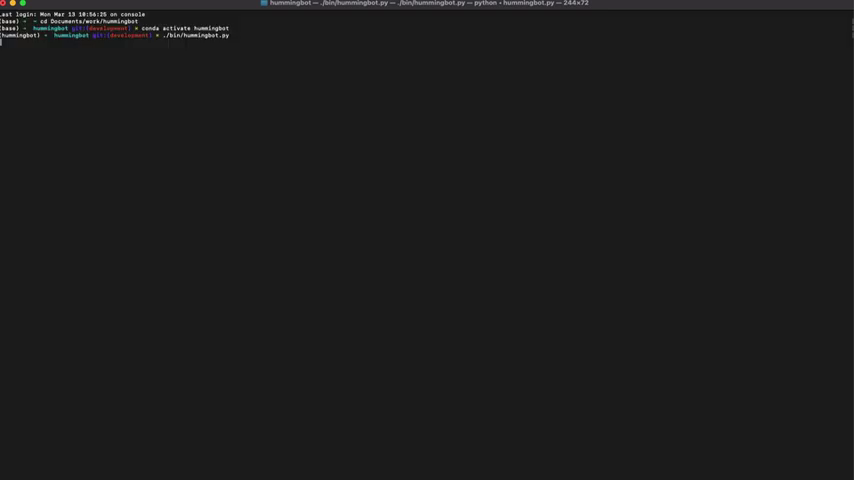
Start quickstart_script_2.py with 'start --script' and check its status.
text(start --script q)
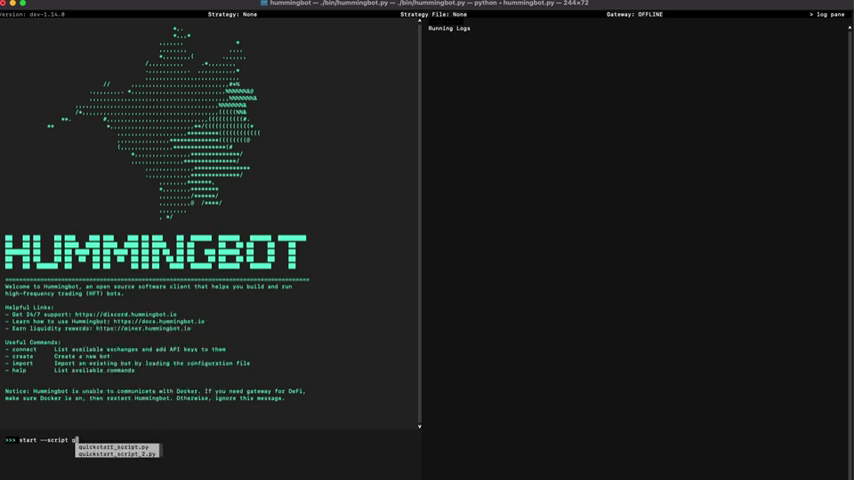
key(Enter)
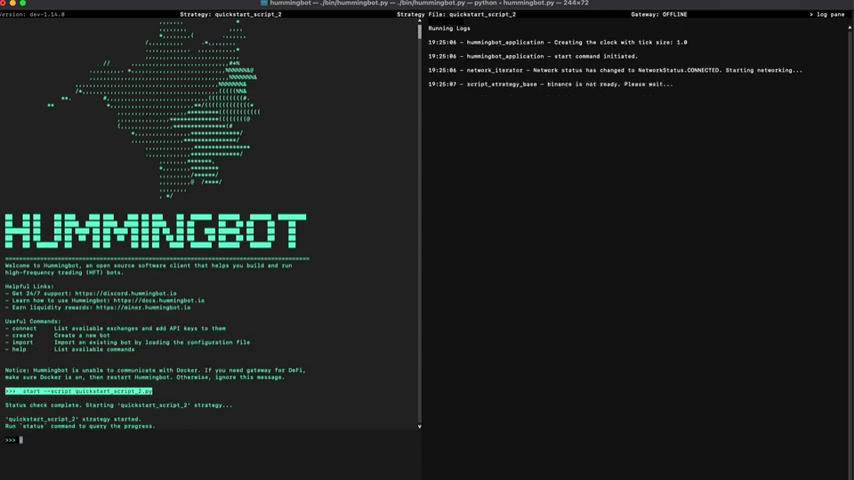
text(status)
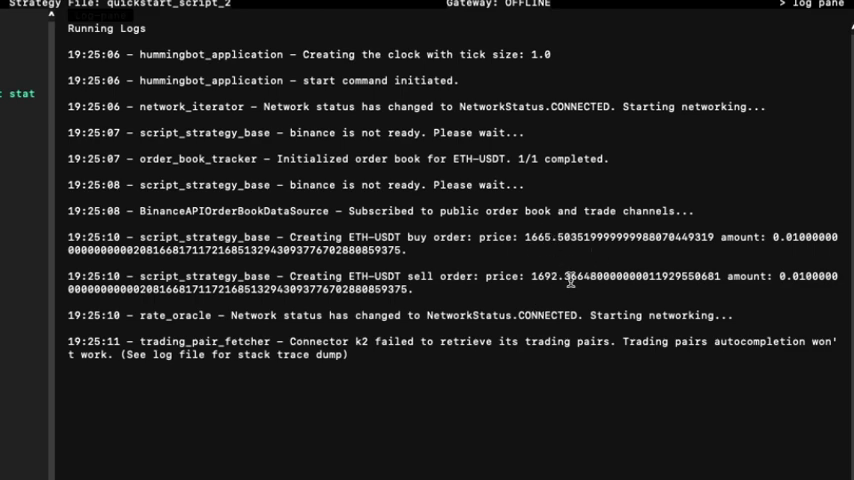
mouse_move(548, 278)
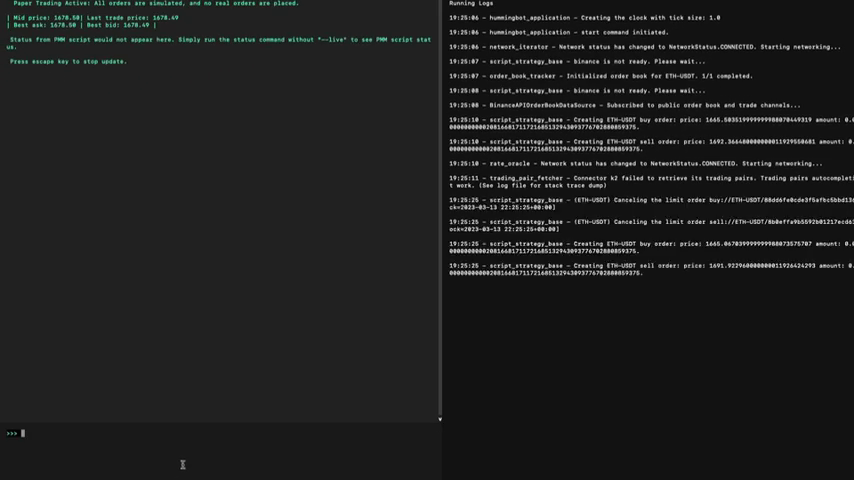
Stop the strategy to cancel outstanding ETH-USDT orders, then start it again.
text(stop)
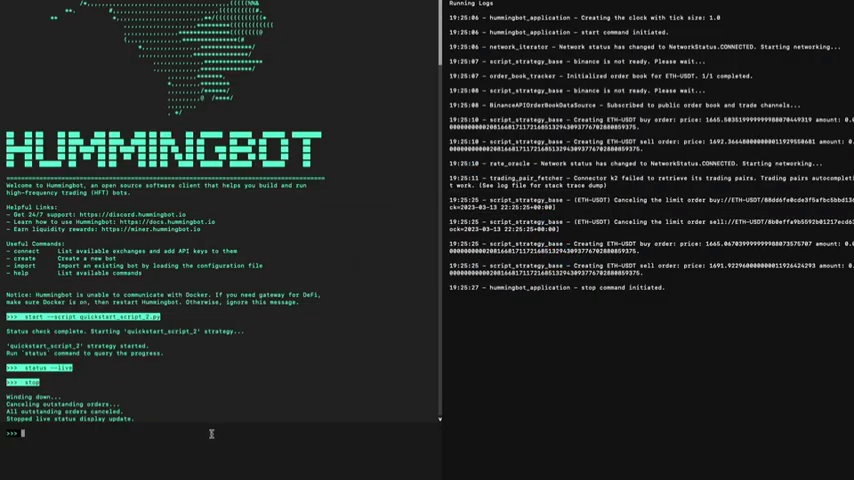
text(start)
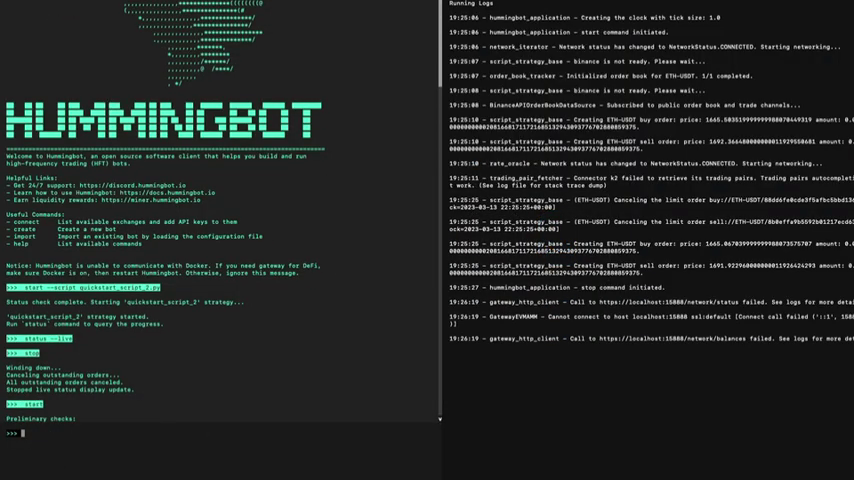